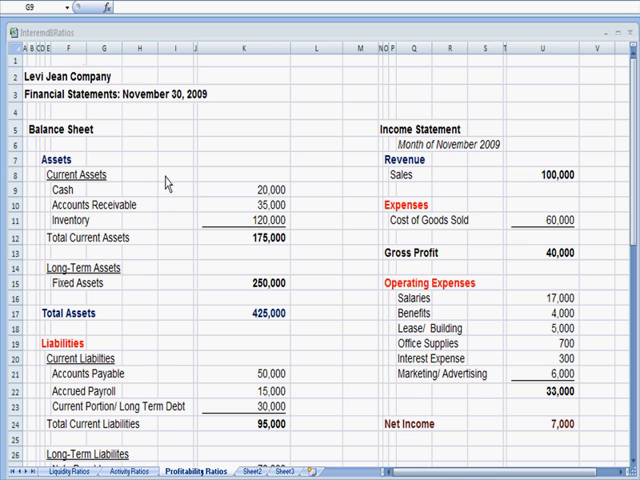
mouse_move(100, 128)
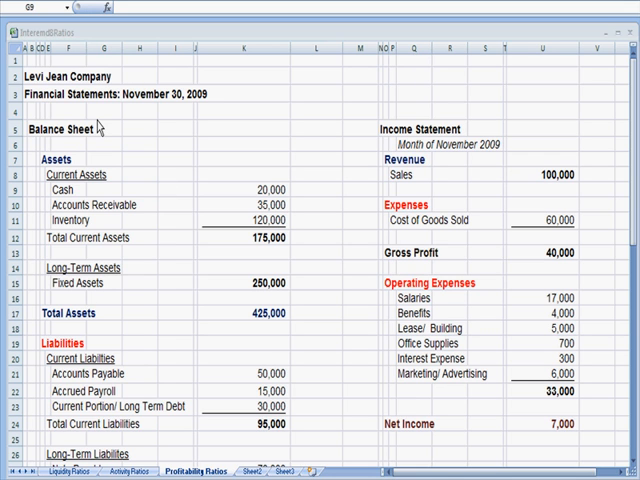
mouse_move(98, 136)
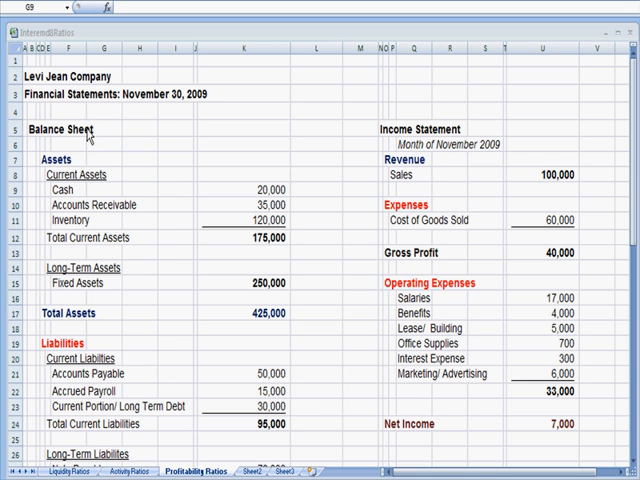
mouse_move(624, 148)
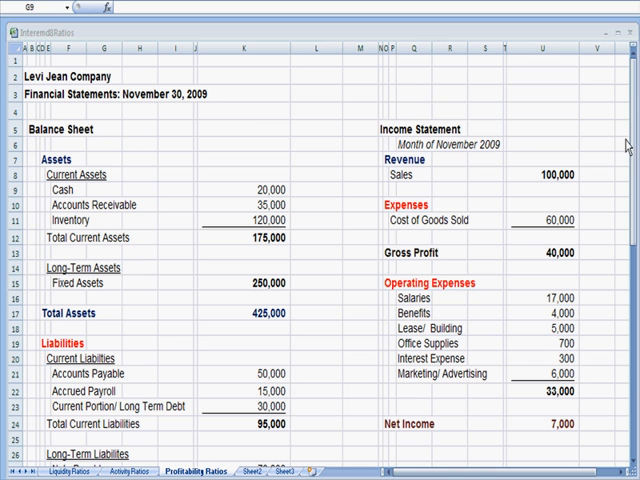
- Scroll from the Cash row down to row 39 and the Profitability Ratios calculations
click(108, 188)
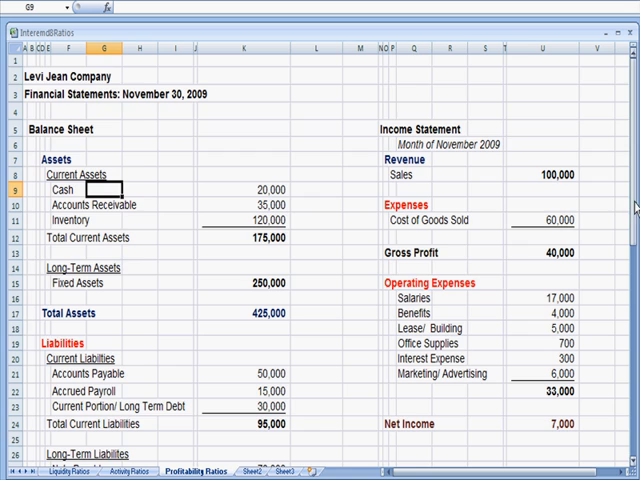
scroll(down, 3)
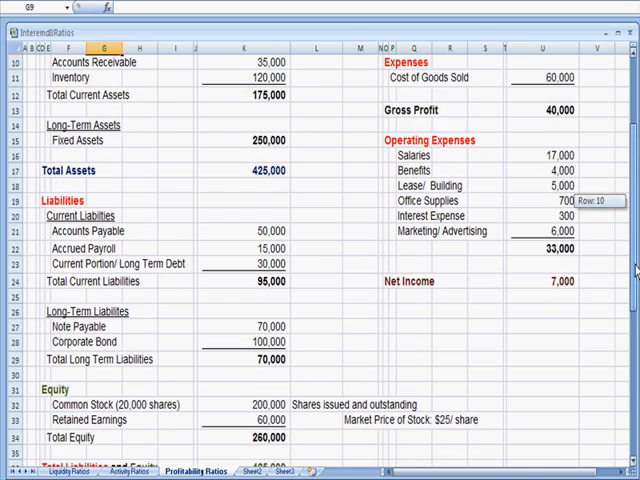
scroll(down, 3)
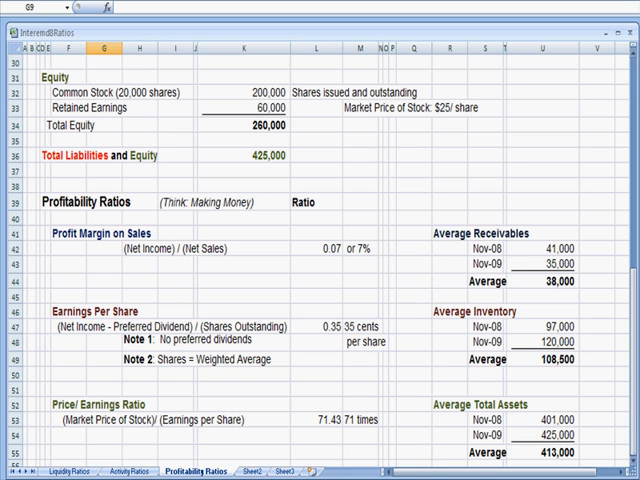
scroll(up, 3)
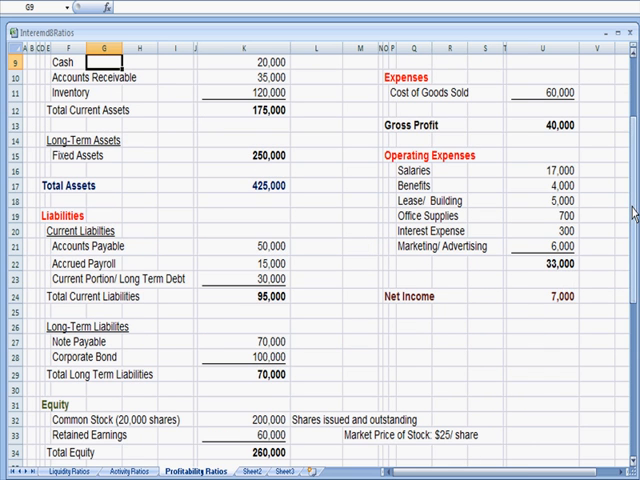
scroll(down, 3)
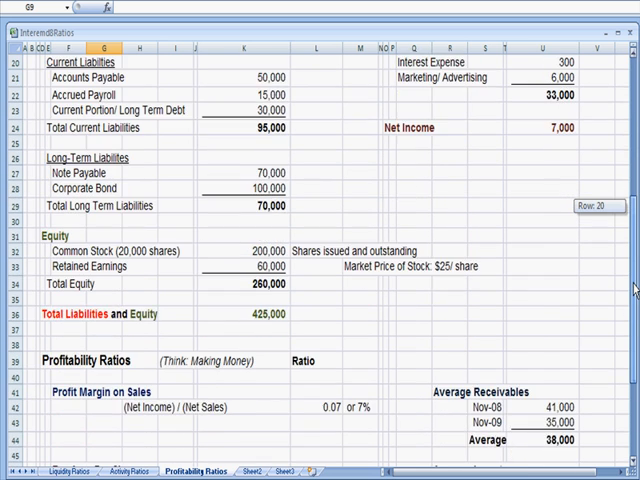
scroll(up, 3)
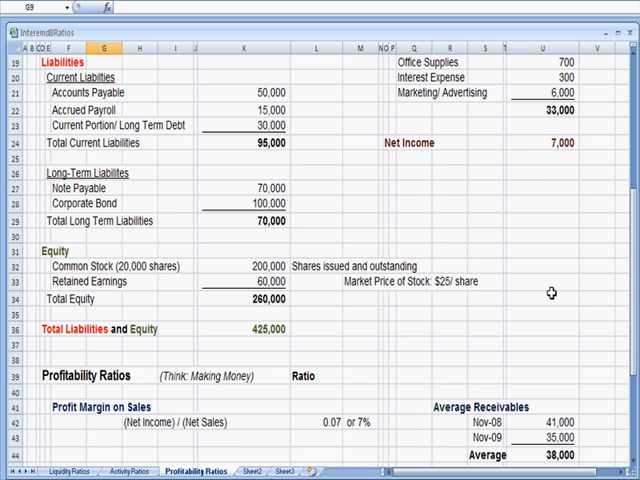
scroll(up, 3)
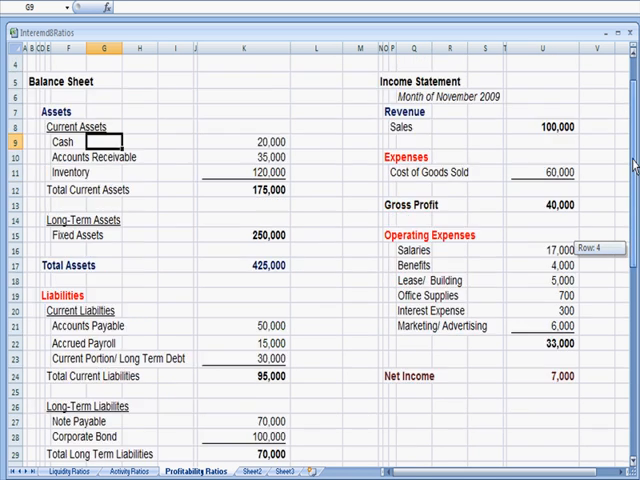
scroll(up, 3)
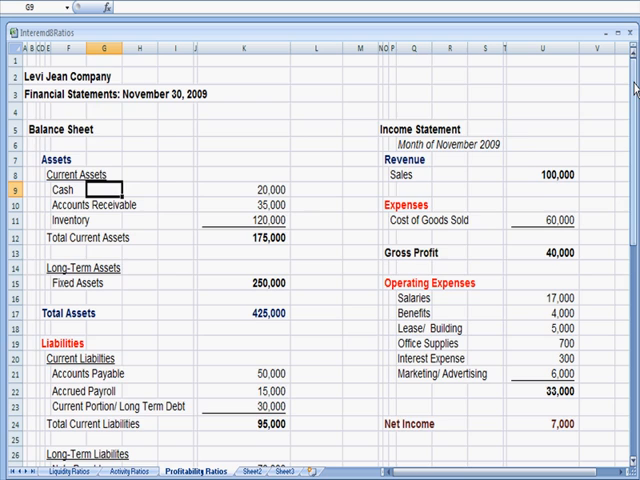
scroll(down, 3)
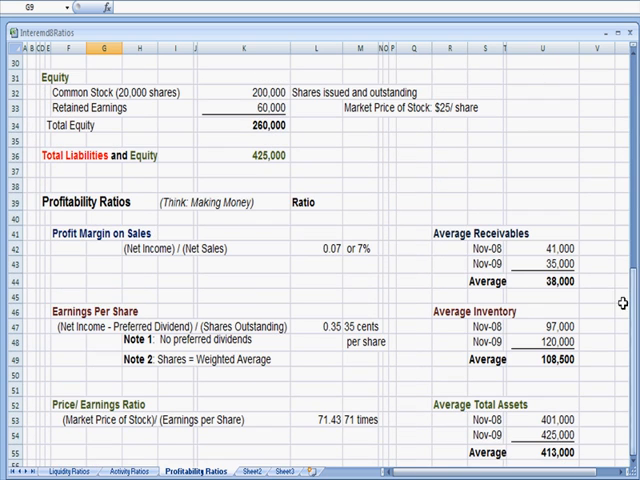
mouse_move(356, 264)
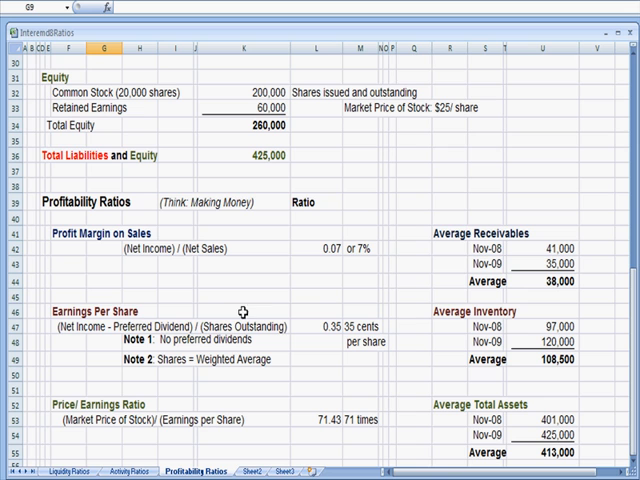
mouse_move(104, 342)
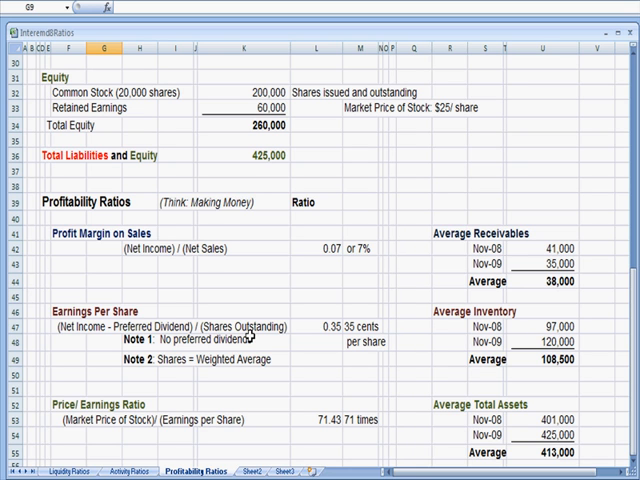
mouse_move(256, 98)
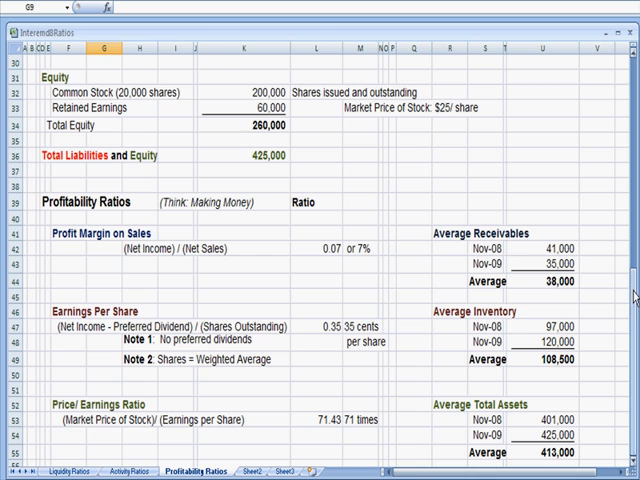
scroll(up, 3)
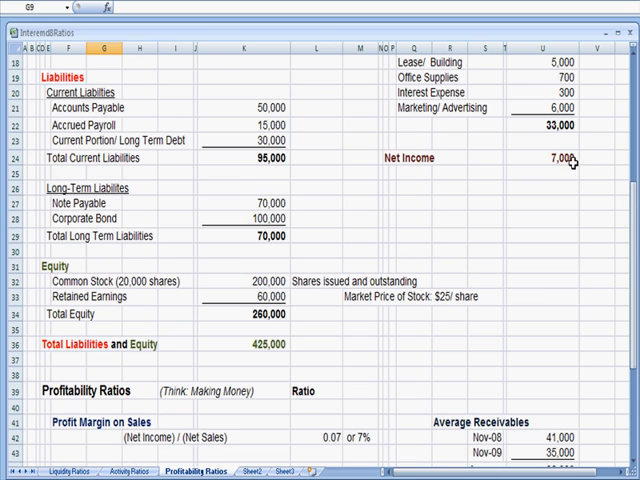
scroll(down, 3)
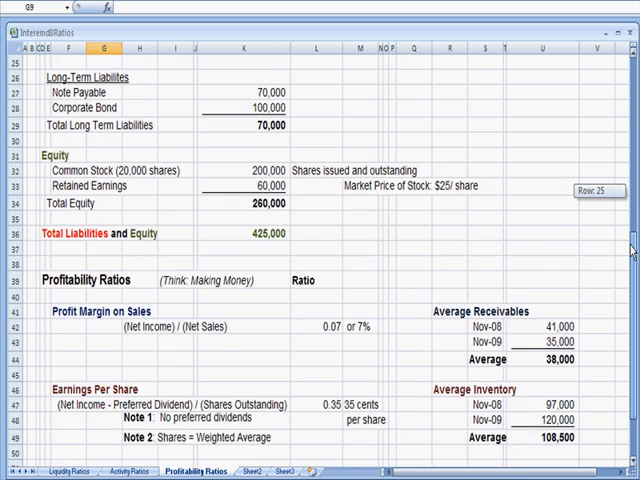
scroll(down, 3)
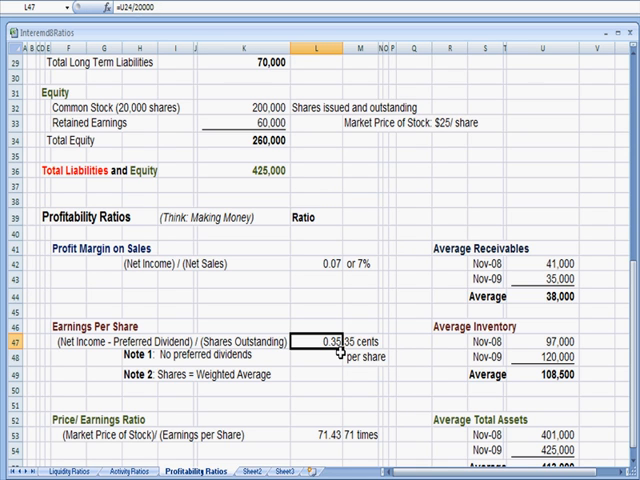
click(324, 356)
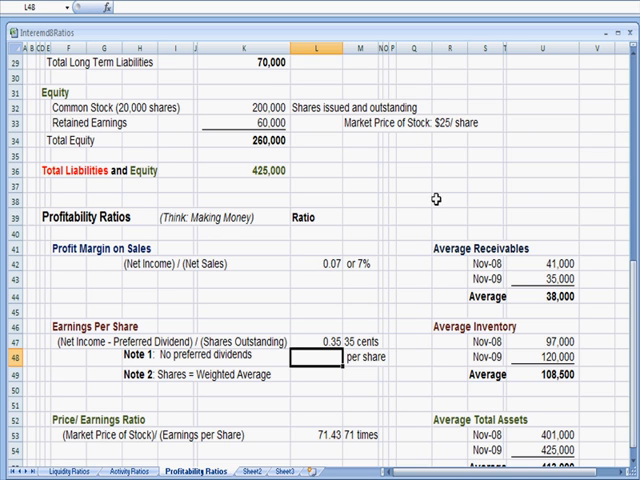
mouse_move(208, 382)
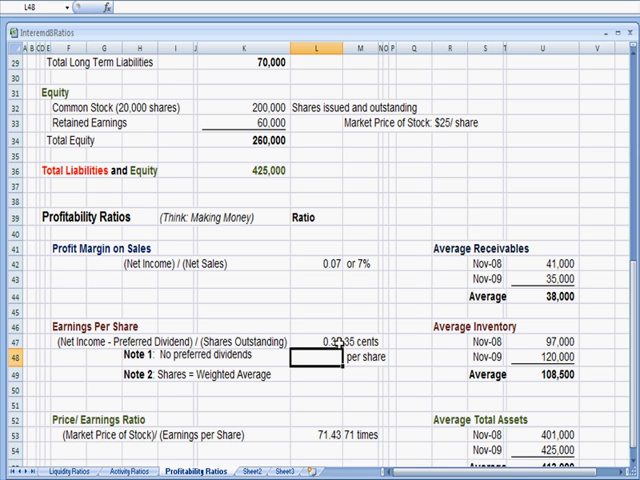
click(316, 436)
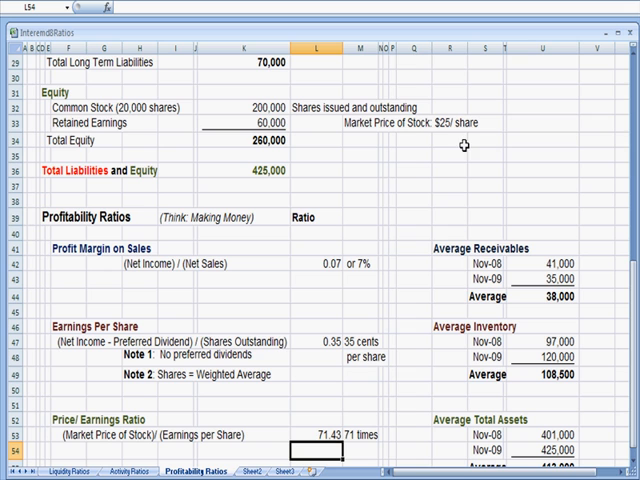
mouse_move(598, 280)
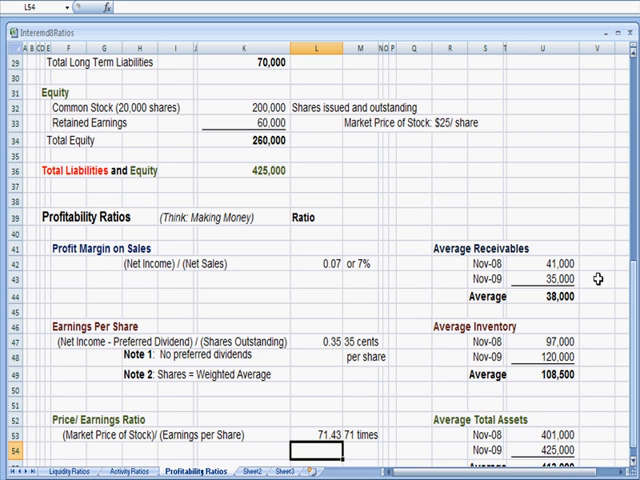
mouse_move(224, 228)
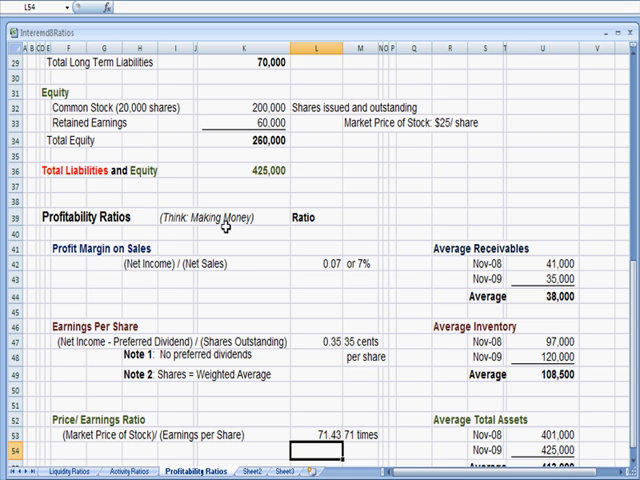